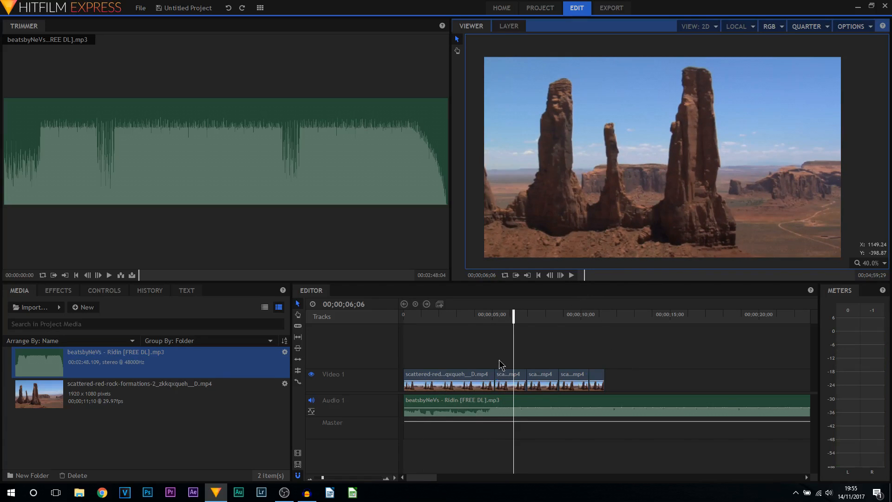
{"action": "mouse_move", "coordinate": [491, 374]}
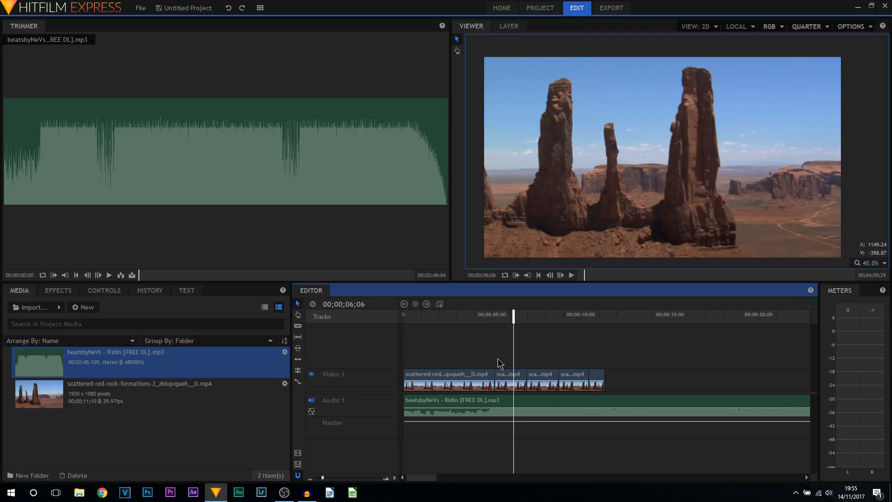
{"action": "mouse_move", "coordinate": [525, 396]}
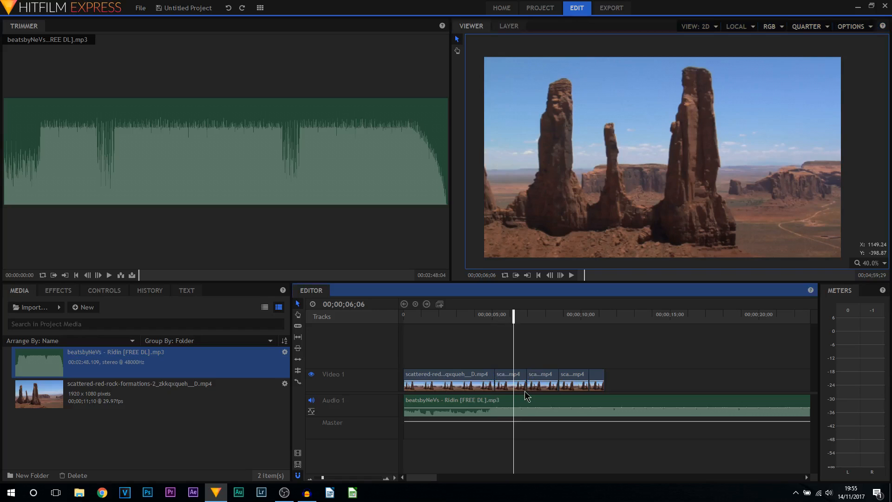
{"action": "mouse_move", "coordinate": [589, 363]}
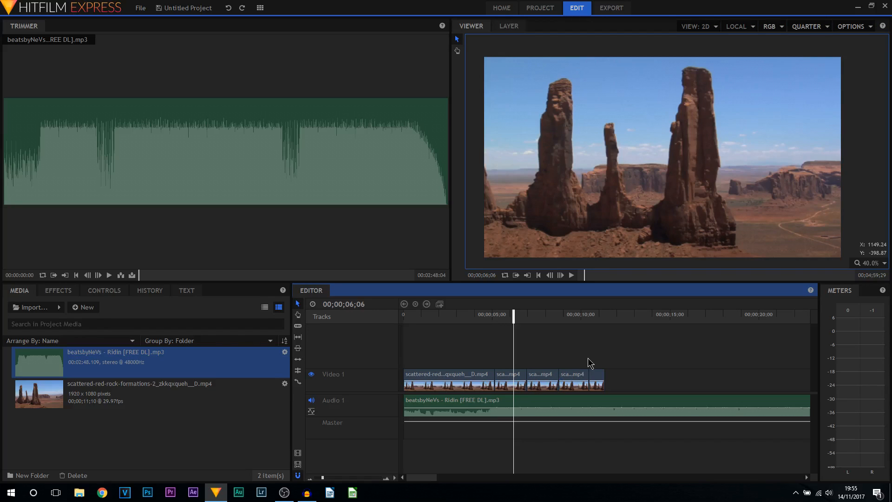
Play back the desert edit to find the beat hit for the first pump, then stop
{"action": "left_click", "coordinate": [486, 313]}
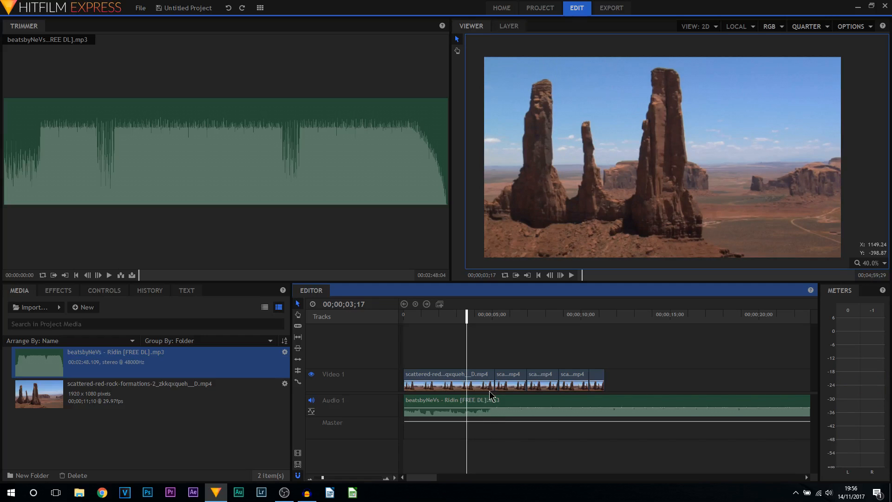
{"action": "left_click", "coordinate": [571, 275]}
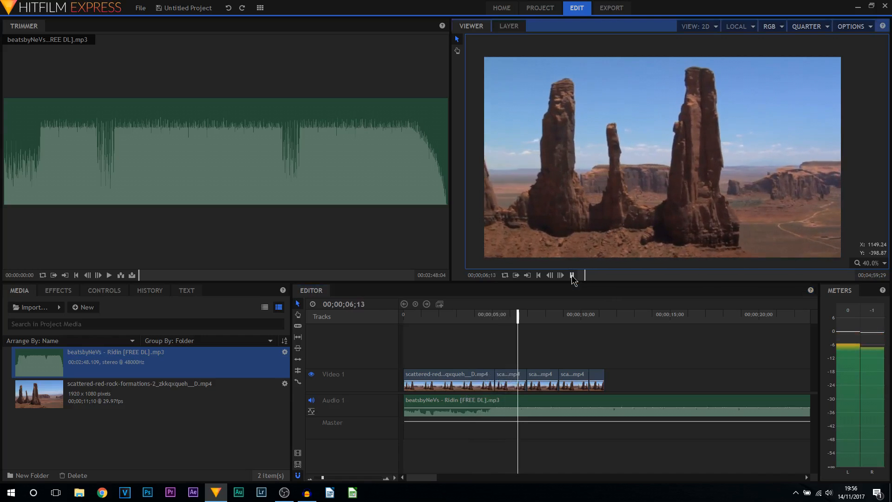
{"action": "left_click", "coordinate": [572, 275]}
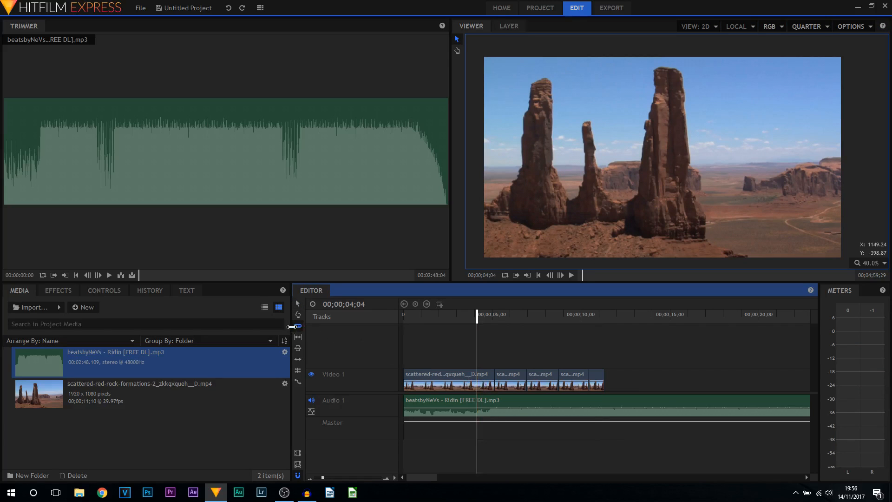
{"action": "mouse_move", "coordinate": [491, 353]}
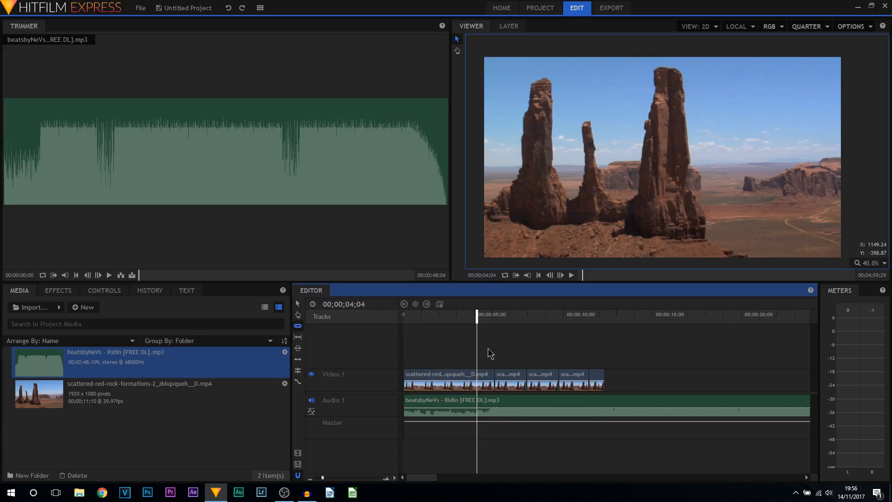
{"action": "mouse_move", "coordinate": [493, 391]}
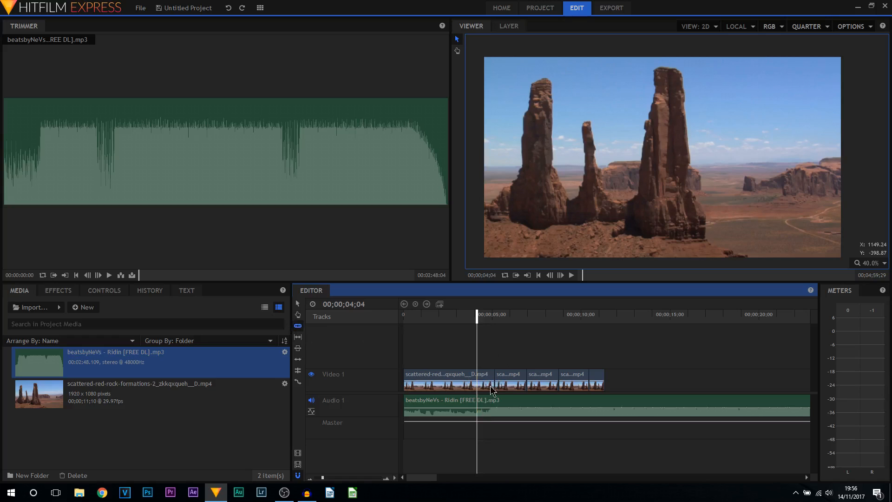
{"action": "mouse_move", "coordinate": [448, 389]}
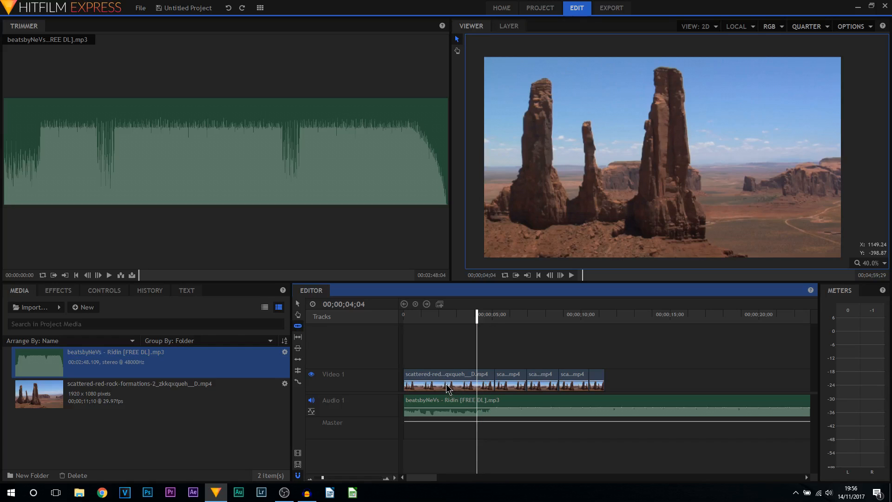
{"action": "left_click", "coordinate": [493, 417]}
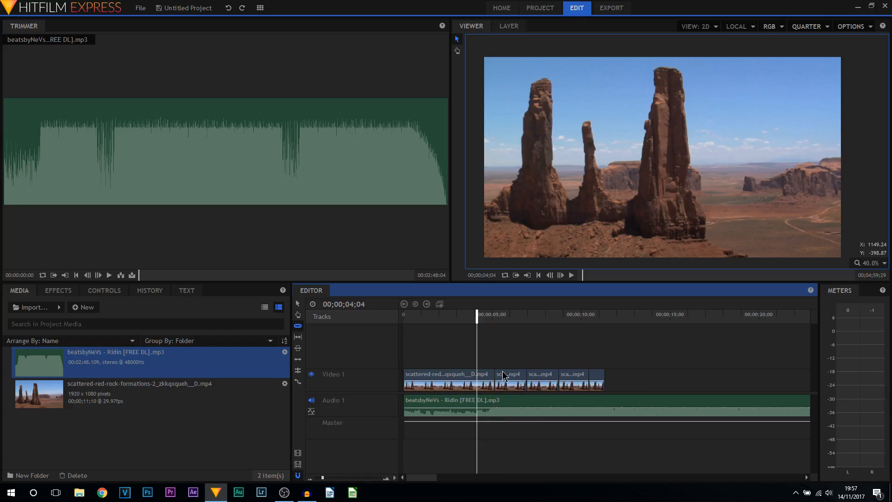
{"action": "mouse_move", "coordinate": [484, 367]}
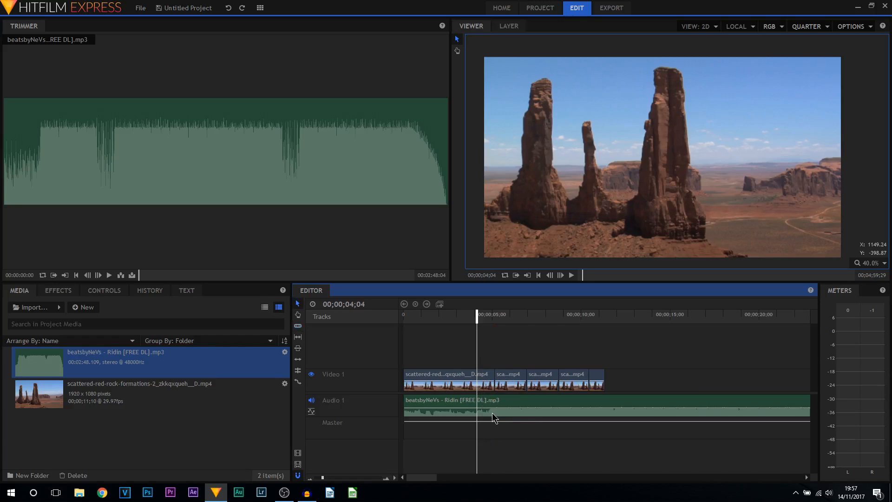
{"action": "mouse_move", "coordinate": [497, 387]}
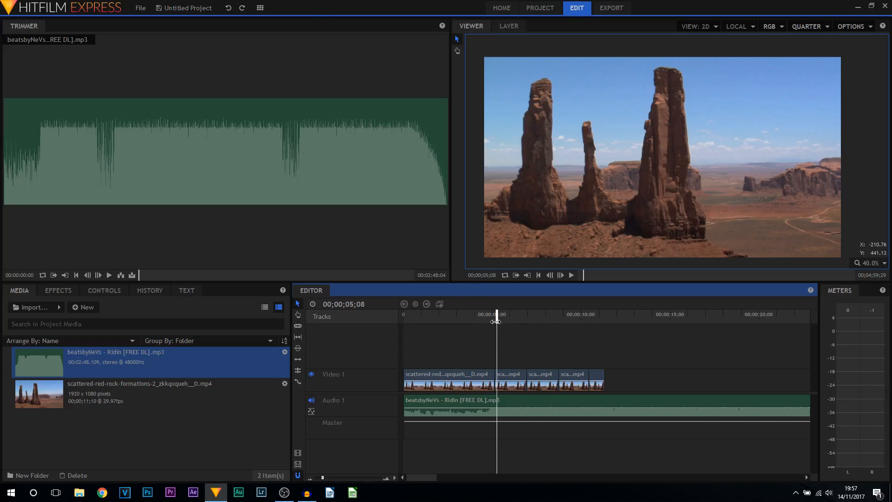
Make the second clip piece a composite shot named 'Pump 1'
{"action": "left_click", "coordinate": [509, 375]}
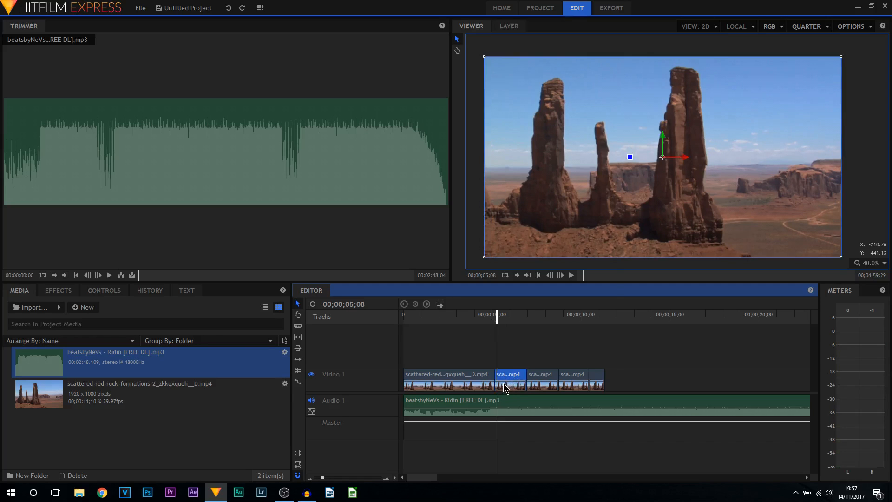
{"action": "right_click", "coordinate": [507, 375]}
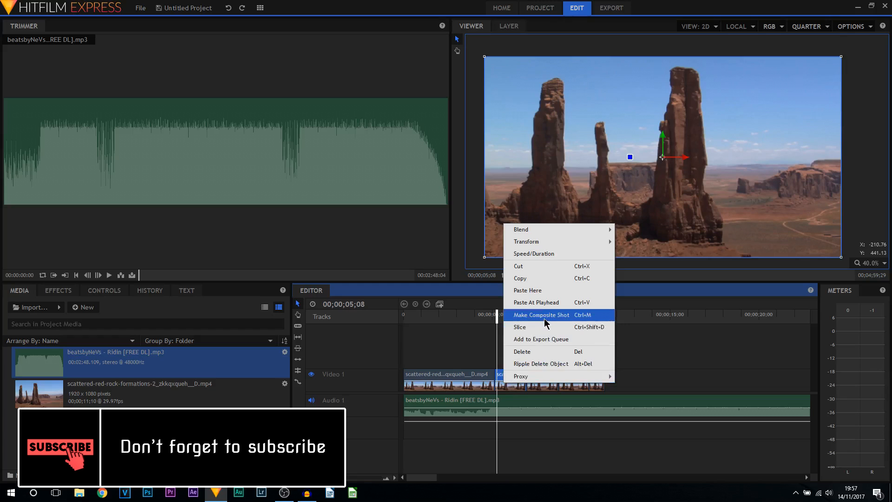
{"action": "left_click", "coordinate": [541, 315]}
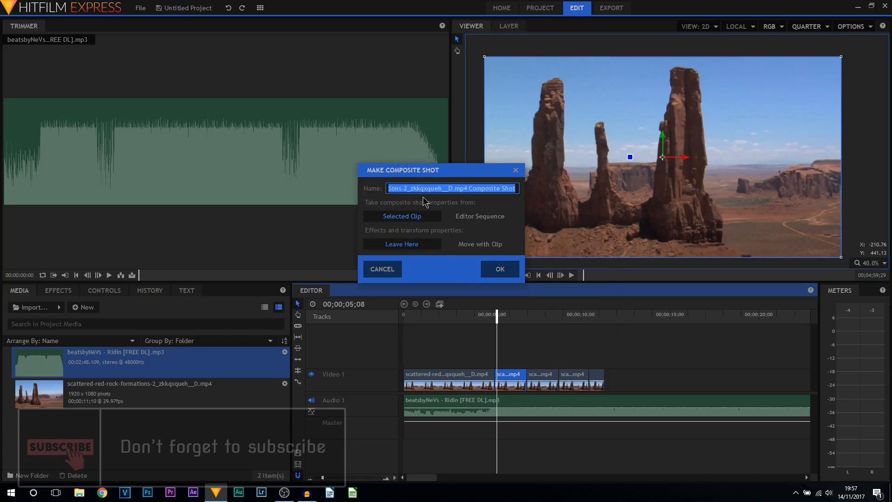
{"action": "type", "text": "P"}
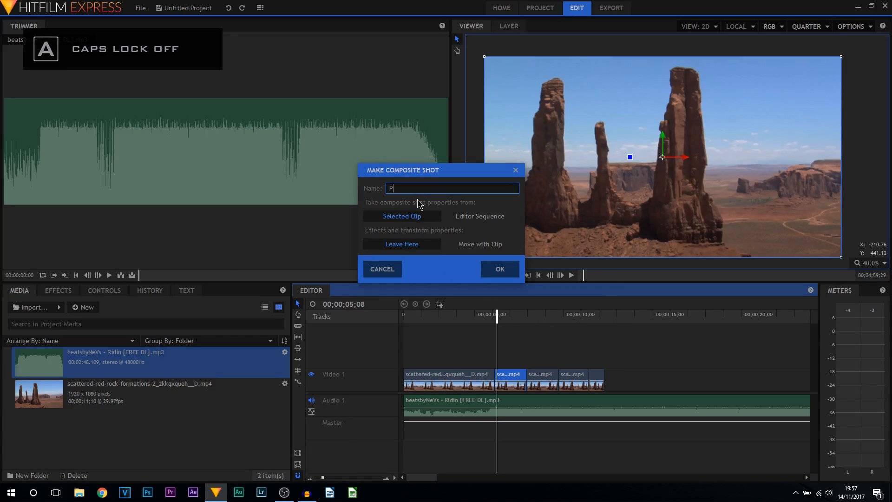
{"action": "type", "text": "ump 1"}
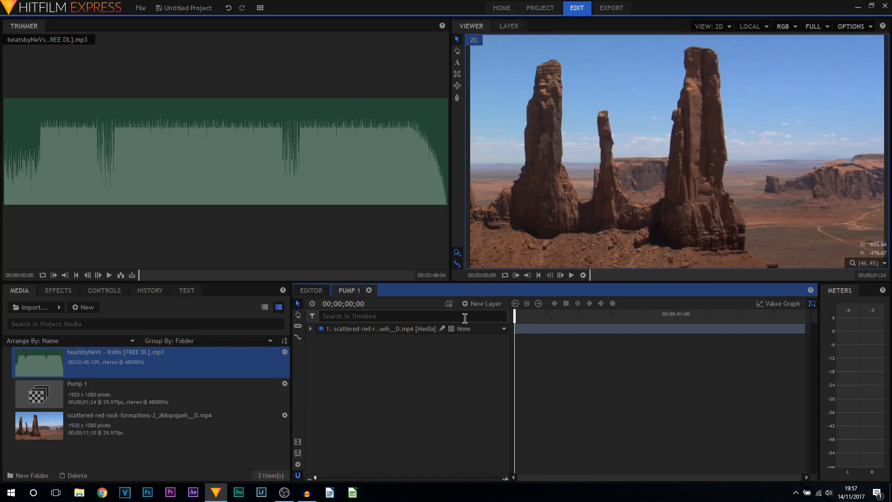
Preview Pump 1, return to frame 0 and start keyframing the layer's Scale at 100%
{"action": "left_click", "coordinate": [571, 275]}
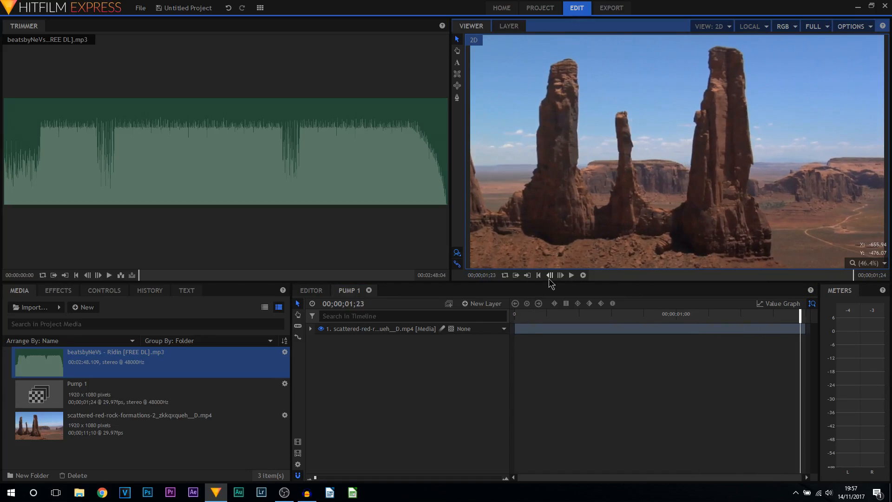
{"action": "left_click", "coordinate": [538, 275]}
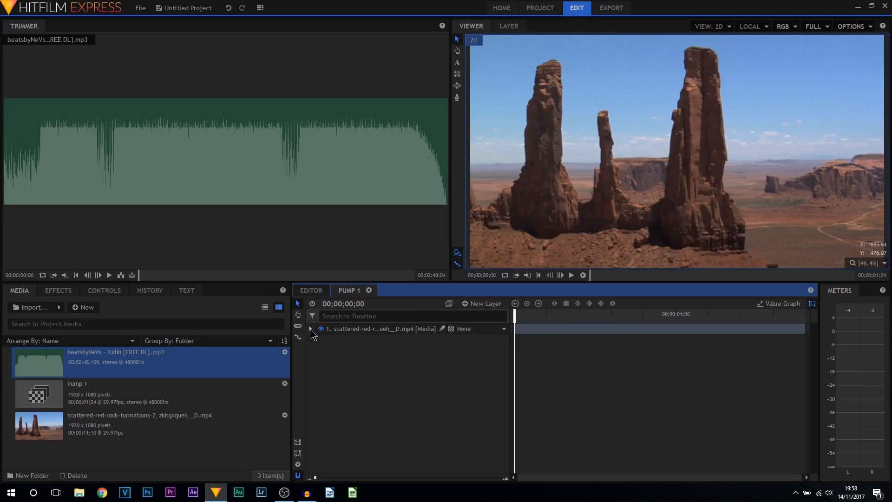
{"action": "left_click", "coordinate": [312, 328]}
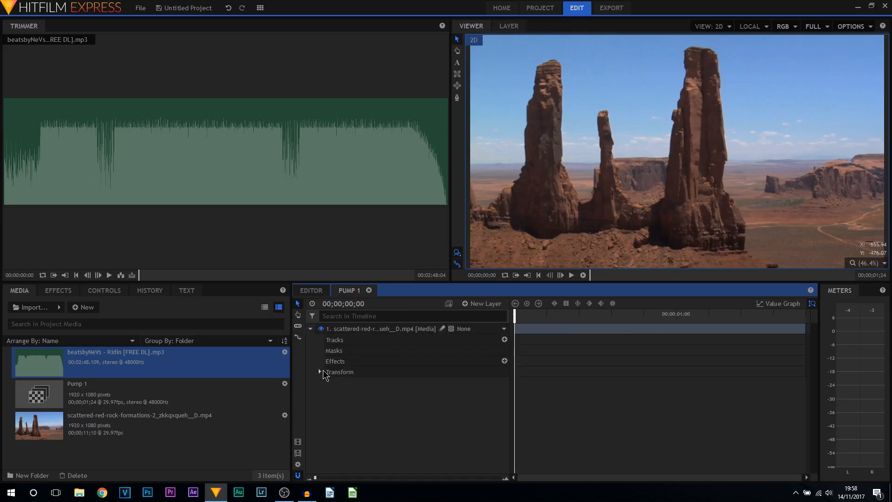
{"action": "left_click", "coordinate": [319, 372]}
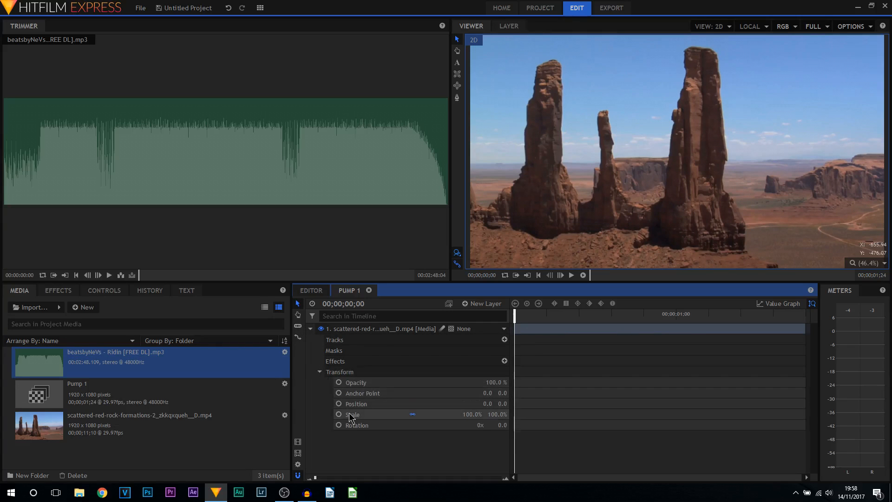
{"action": "left_click", "coordinate": [351, 414]}
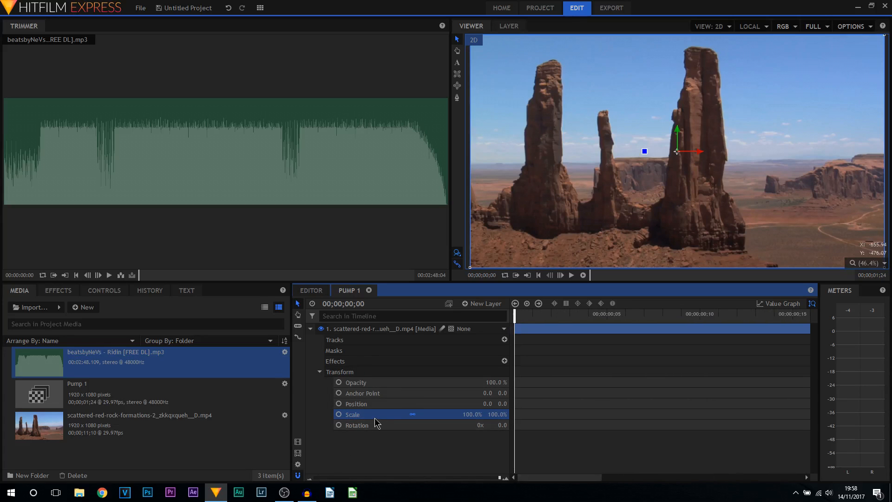
{"action": "mouse_move", "coordinate": [346, 420]}
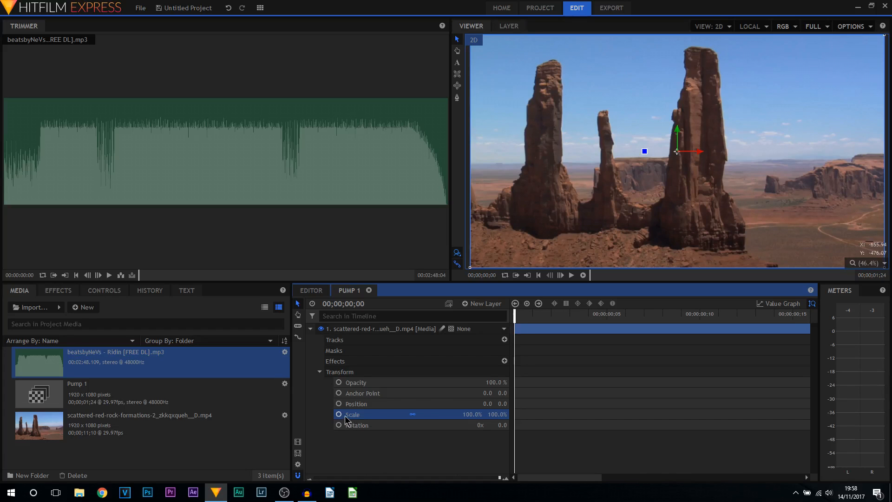
{"action": "left_click", "coordinate": [338, 413]}
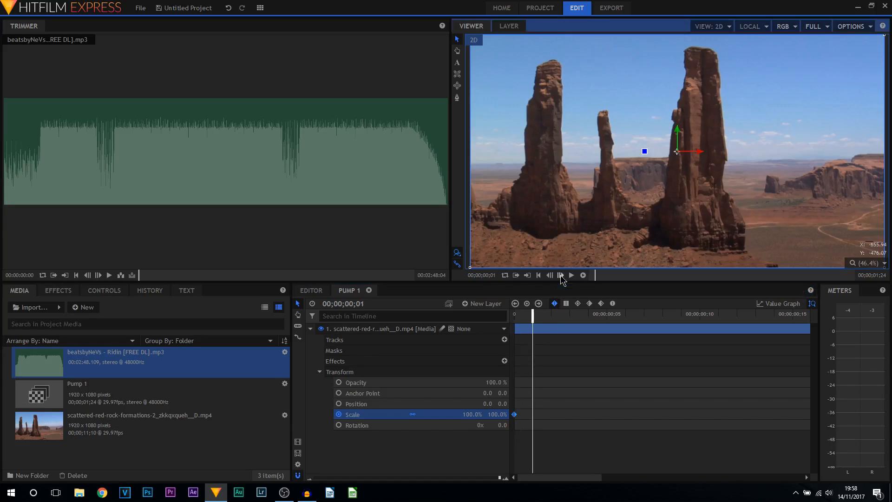
Keyframe Scale to 125% one frame later and back to 100% after two more, then leave Pump 1
{"action": "left_click", "coordinate": [571, 275]}
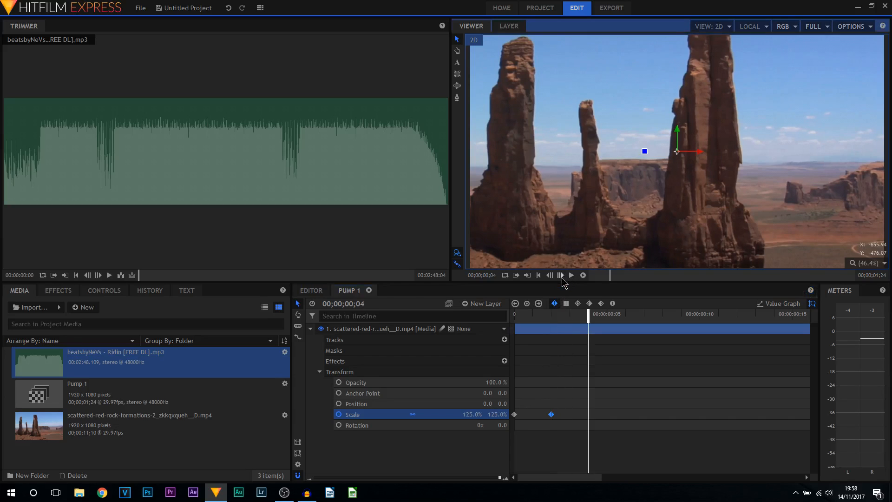
{"action": "double_click", "coordinate": [474, 414]}
{"action": "type", "text": "100"}
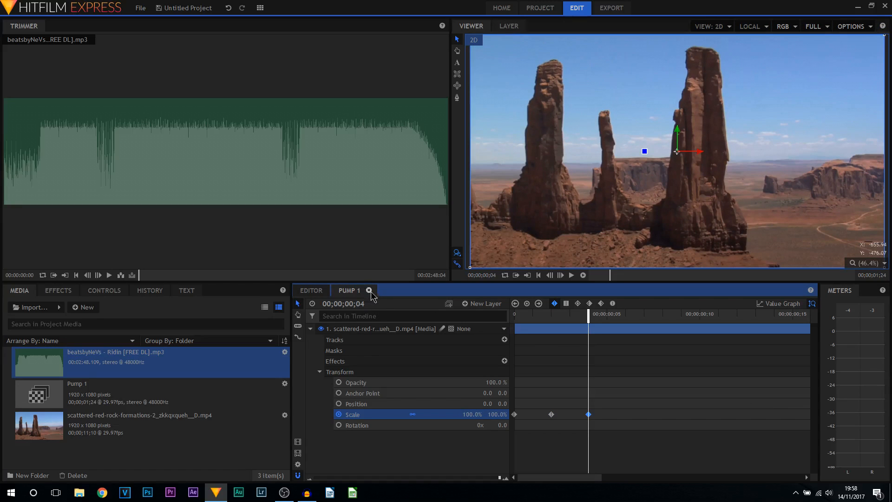
{"action": "left_click", "coordinate": [311, 290]}
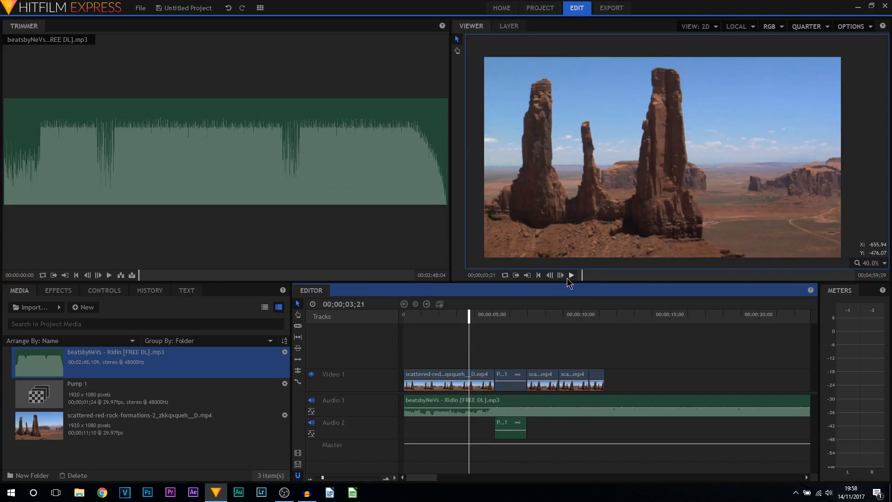
{"action": "left_click", "coordinate": [572, 275]}
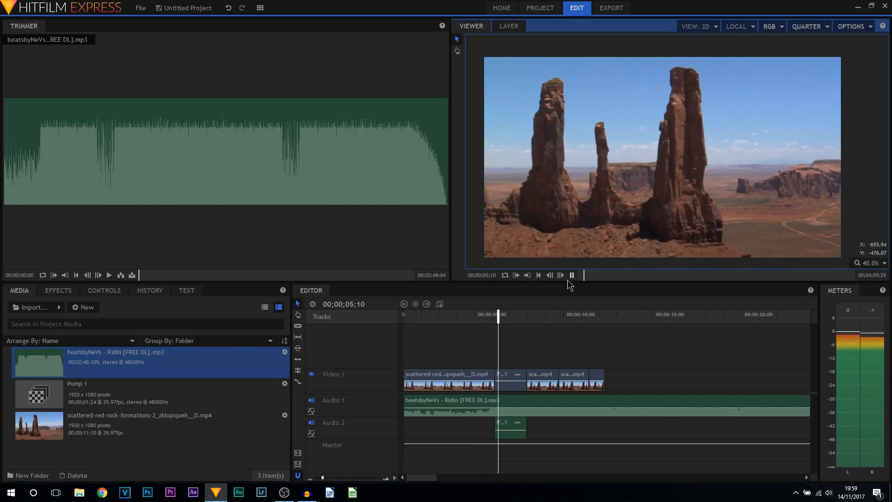
{"action": "left_click", "coordinate": [541, 374]}
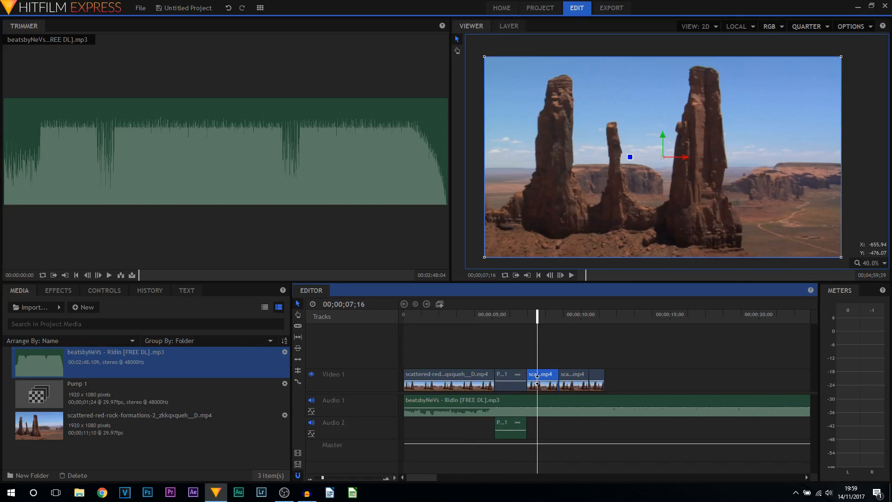
Make the third clip piece a composite shot named 'Pump 2' and reveal its layer properties
{"action": "right_click", "coordinate": [541, 379]}
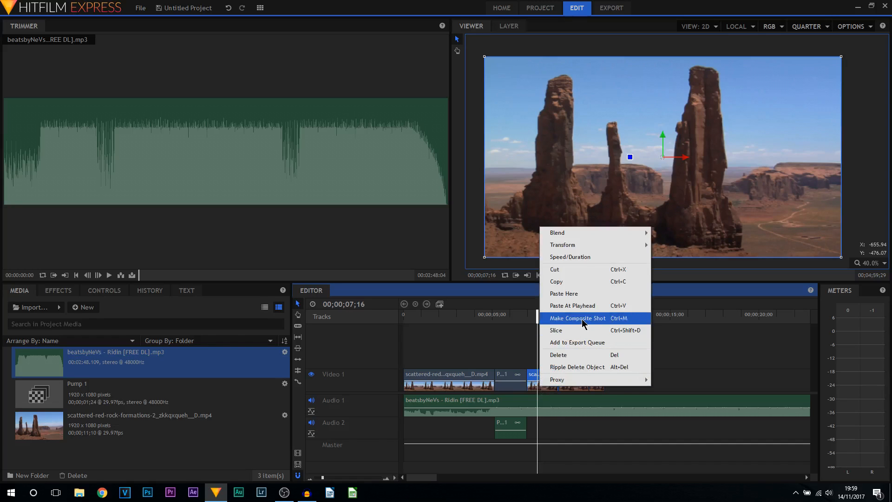
{"action": "left_click", "coordinate": [577, 318]}
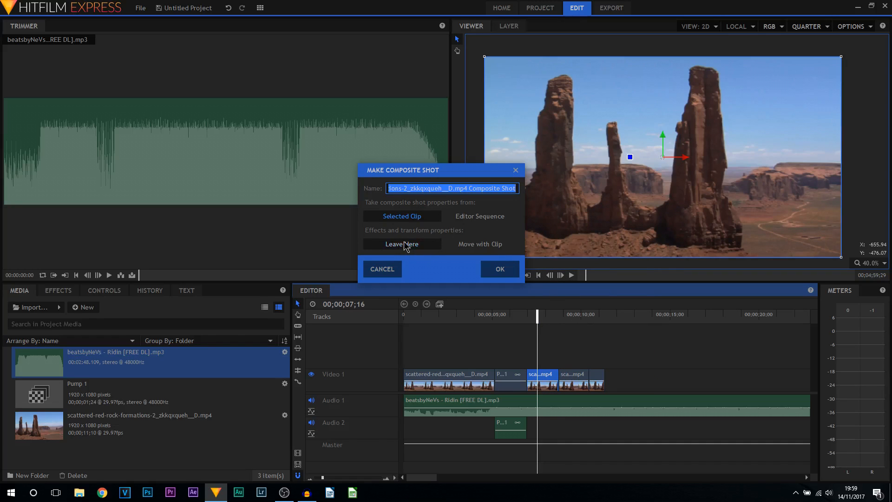
{"action": "type", "text": "P"}
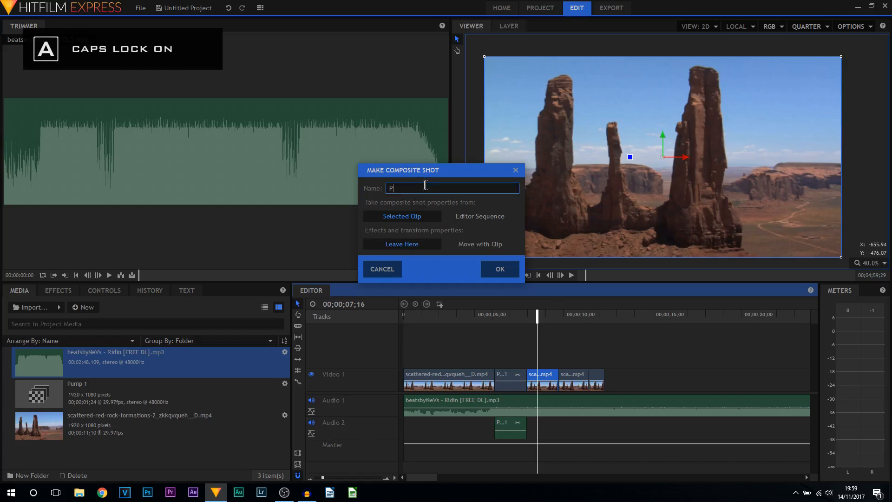
{"action": "type", "text": "ump 2"}
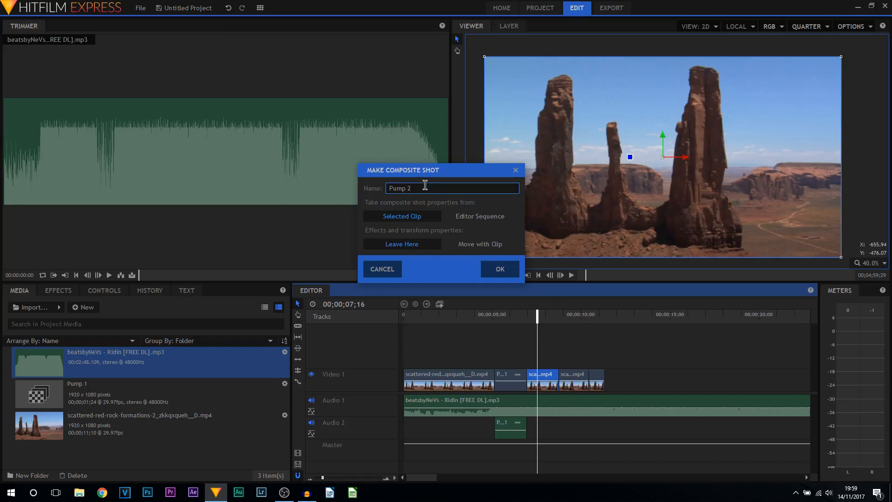
{"action": "left_click", "coordinate": [499, 268]}
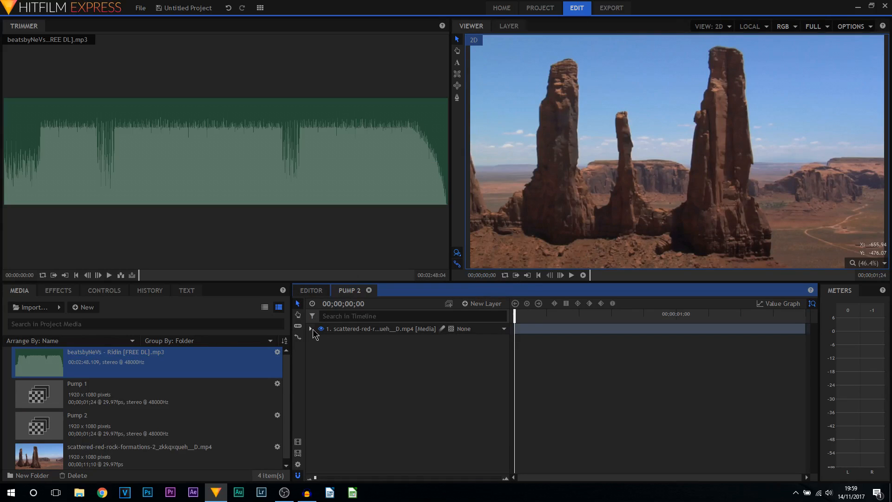
{"action": "left_click", "coordinate": [312, 328]}
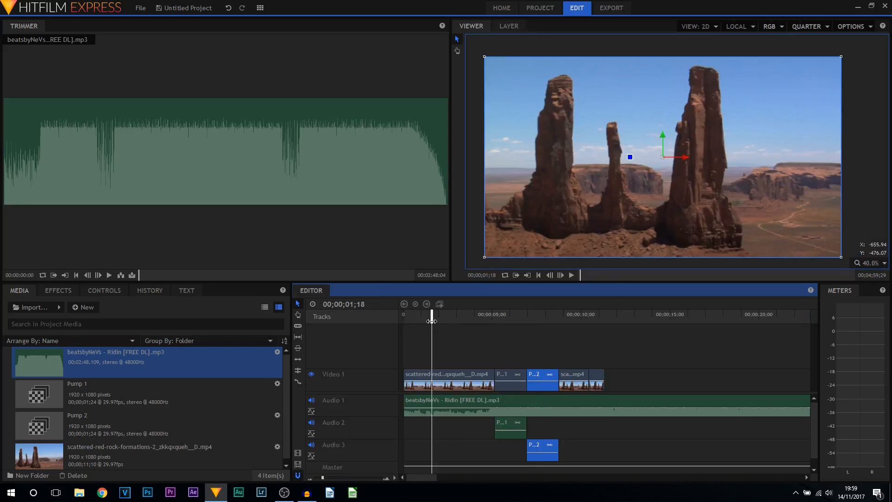
Play the main edit through the Pump 2 section to check it, then stop
{"action": "left_click", "coordinate": [571, 275]}
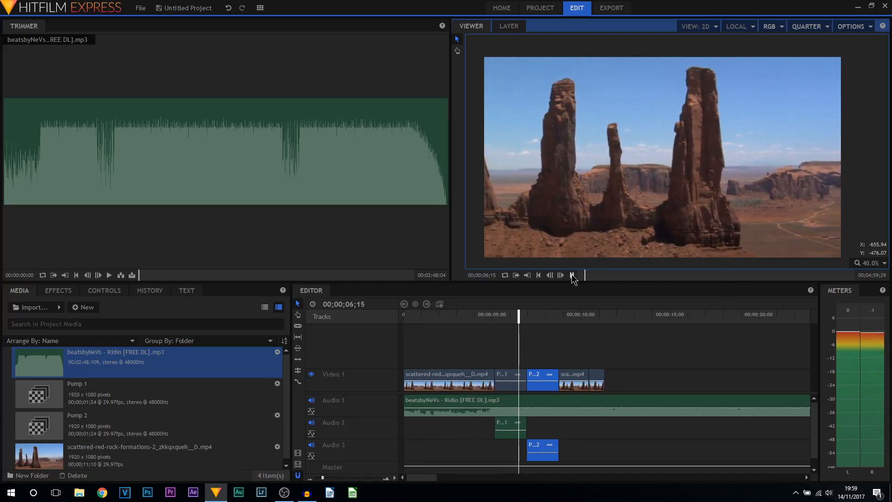
{"action": "left_click", "coordinate": [571, 275]}
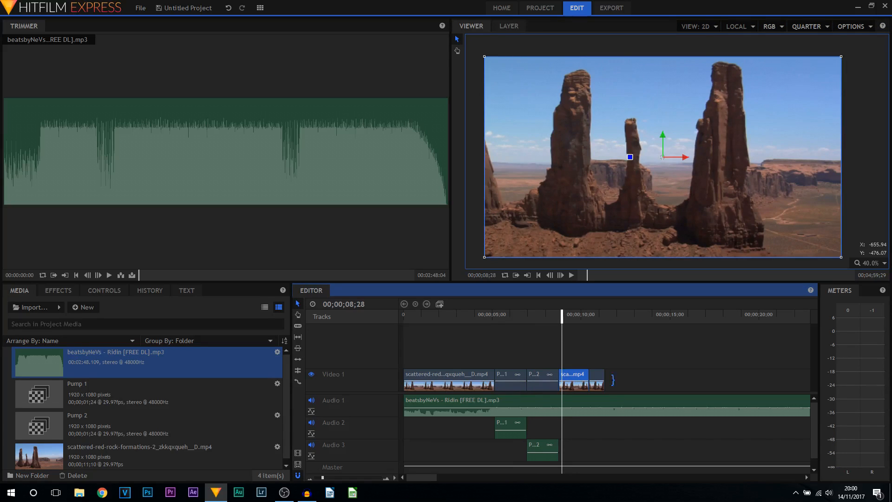
{"action": "mouse_move", "coordinate": [576, 389]}
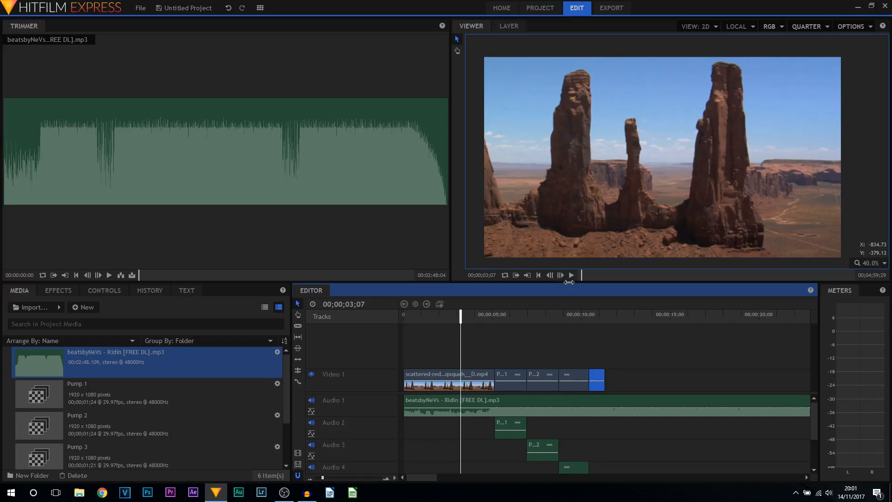
{"action": "left_click", "coordinate": [571, 275]}
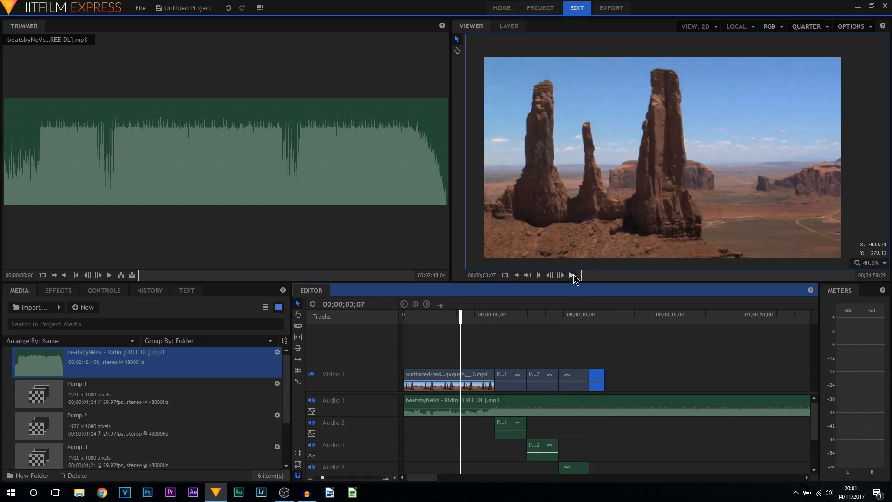
{"action": "mouse_move", "coordinate": [573, 278]}
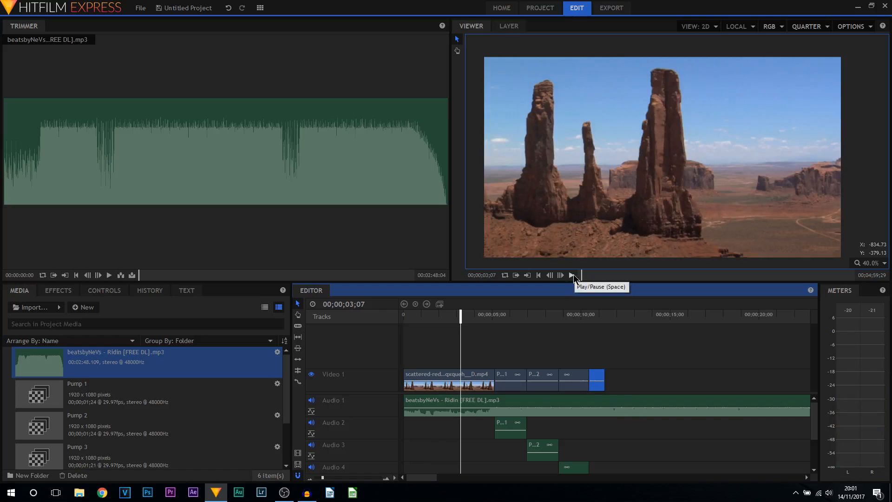
{"action": "left_click", "coordinate": [572, 276]}
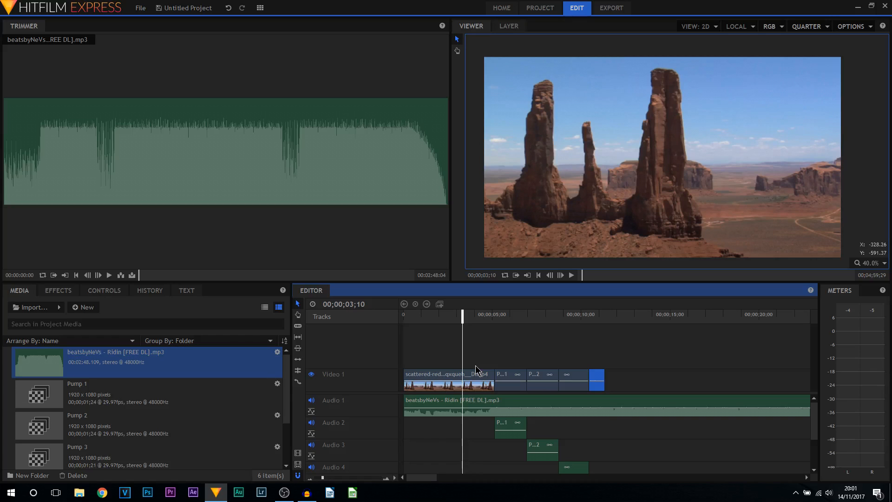
{"action": "left_click", "coordinate": [510, 374]}
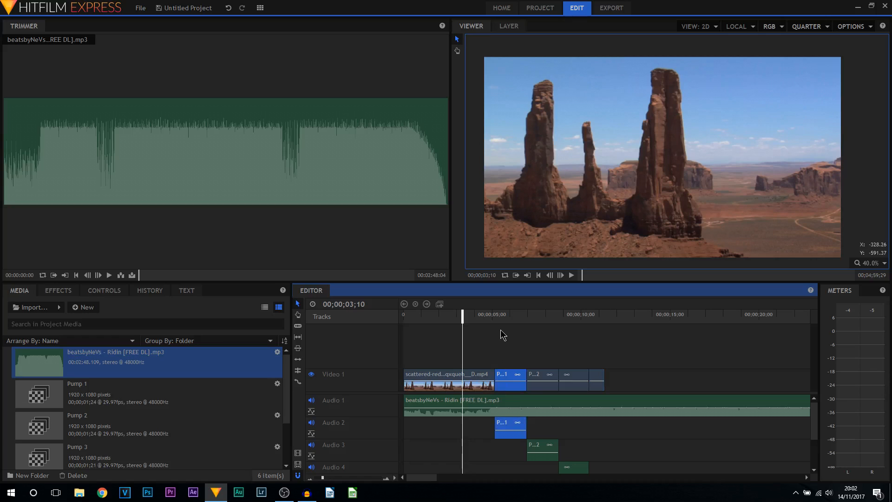
{"action": "mouse_move", "coordinate": [497, 353]}
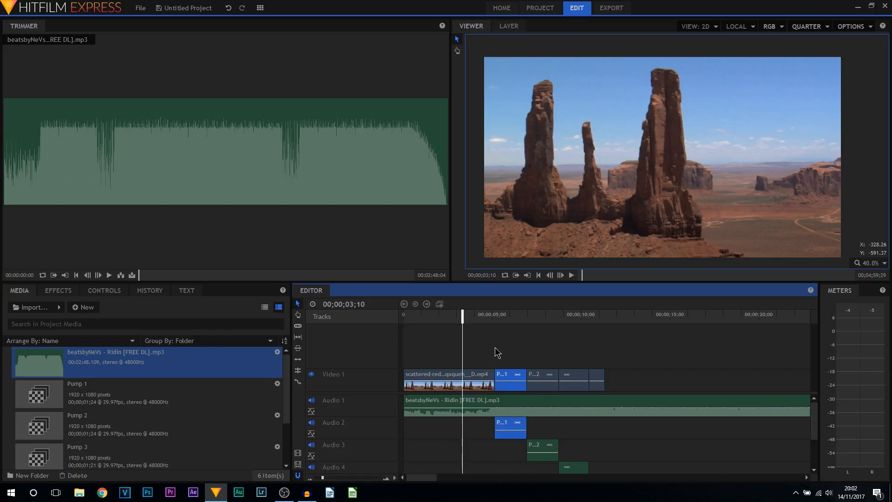